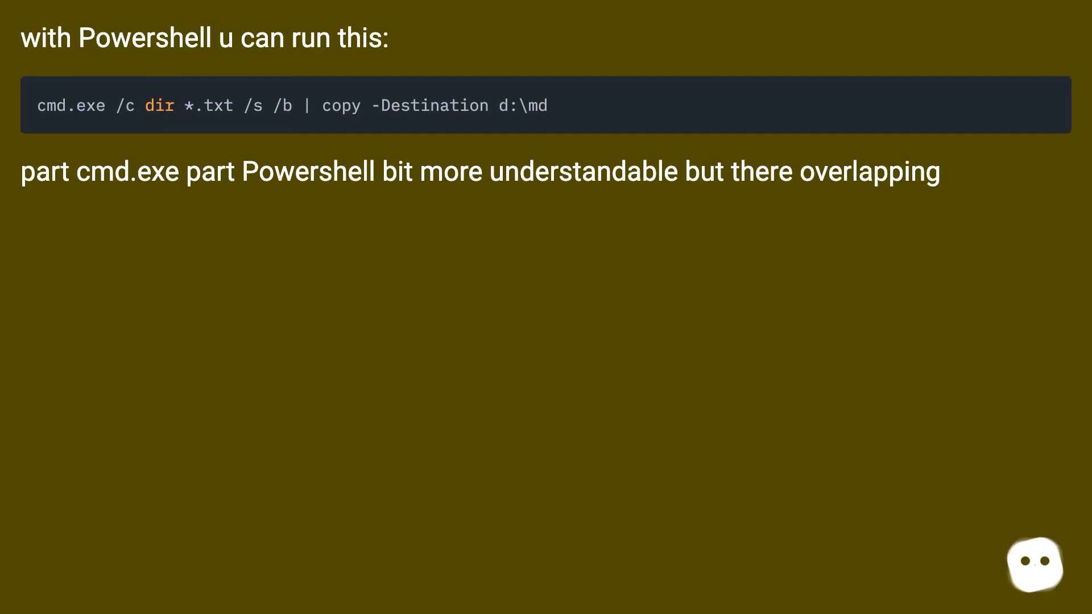
{"action": "mouse_move", "coordinate": [1036, 566]}
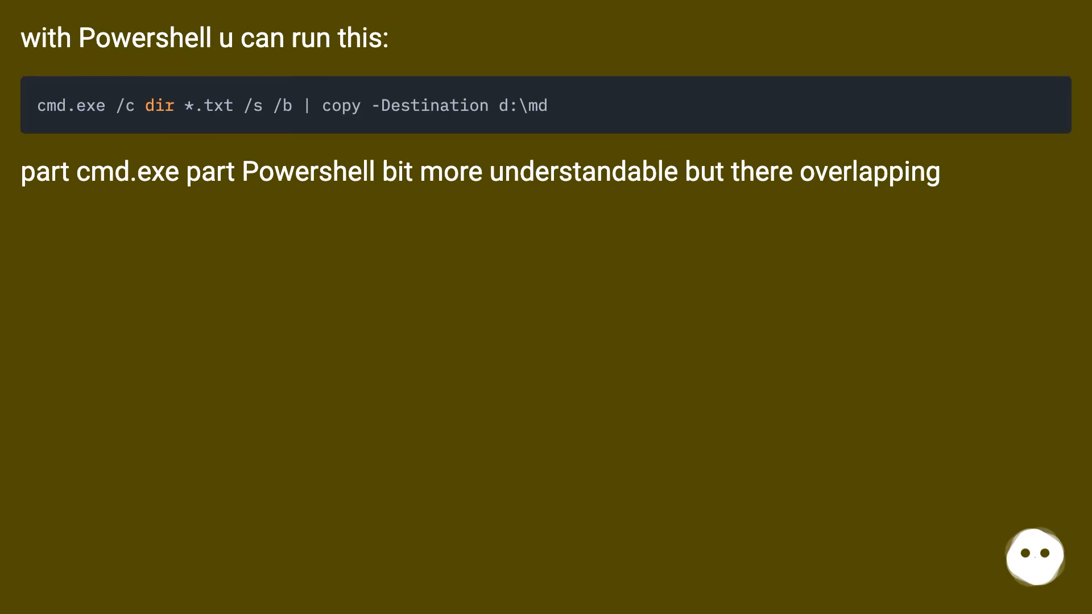